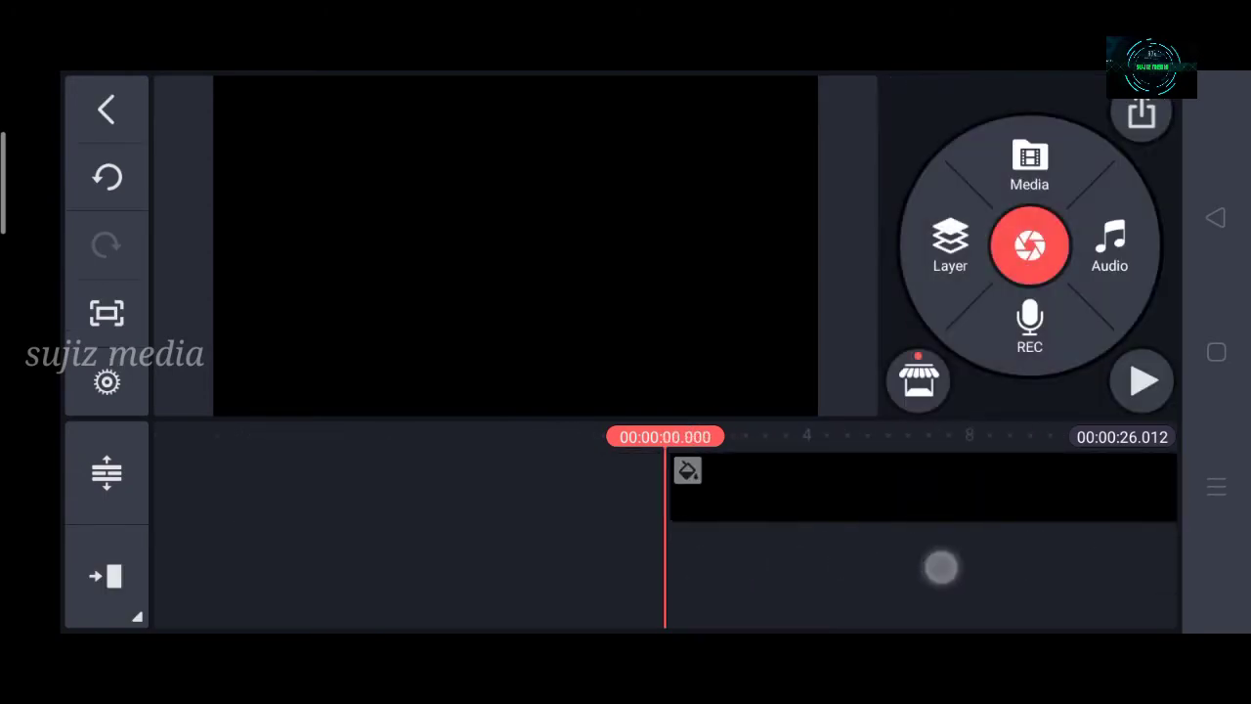
Add the Beast poster photo as a layer across the 26-second project and play it back
click(1029, 165)
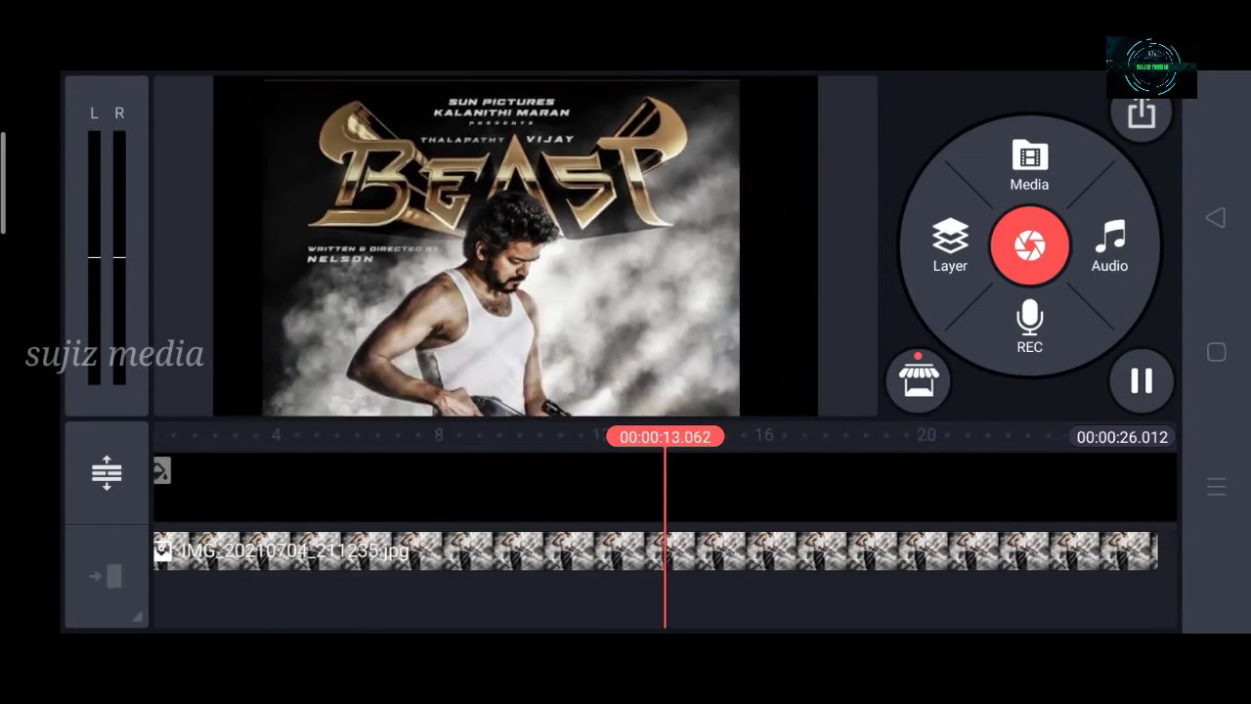
Export the project as a 720p, 30 fps video named 'Project Number 55_720p'
click(1141, 111)
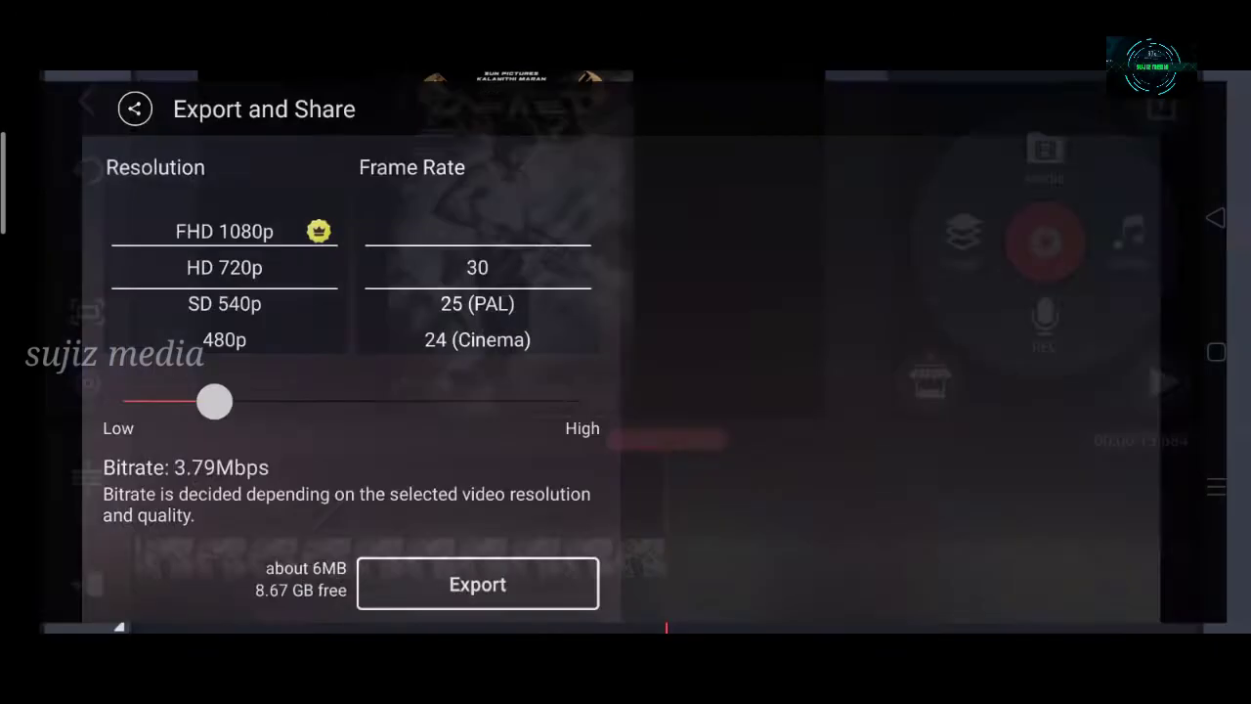
click(477, 583)
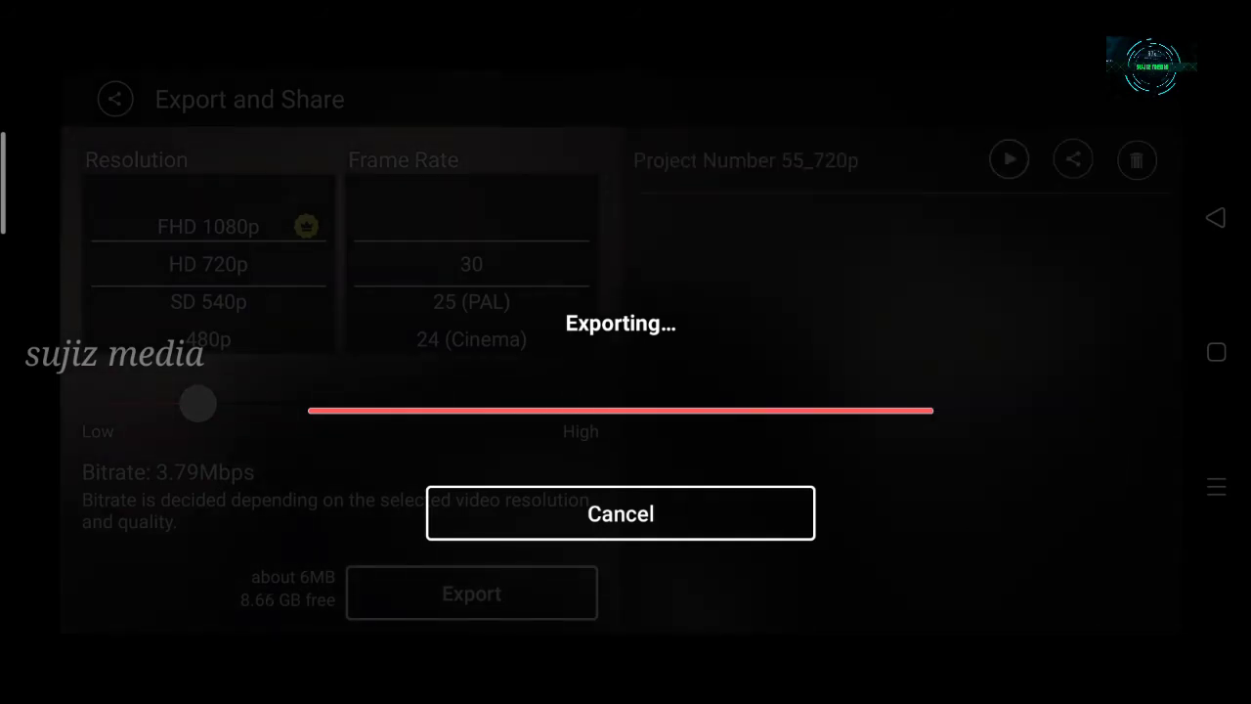
click(619, 513)
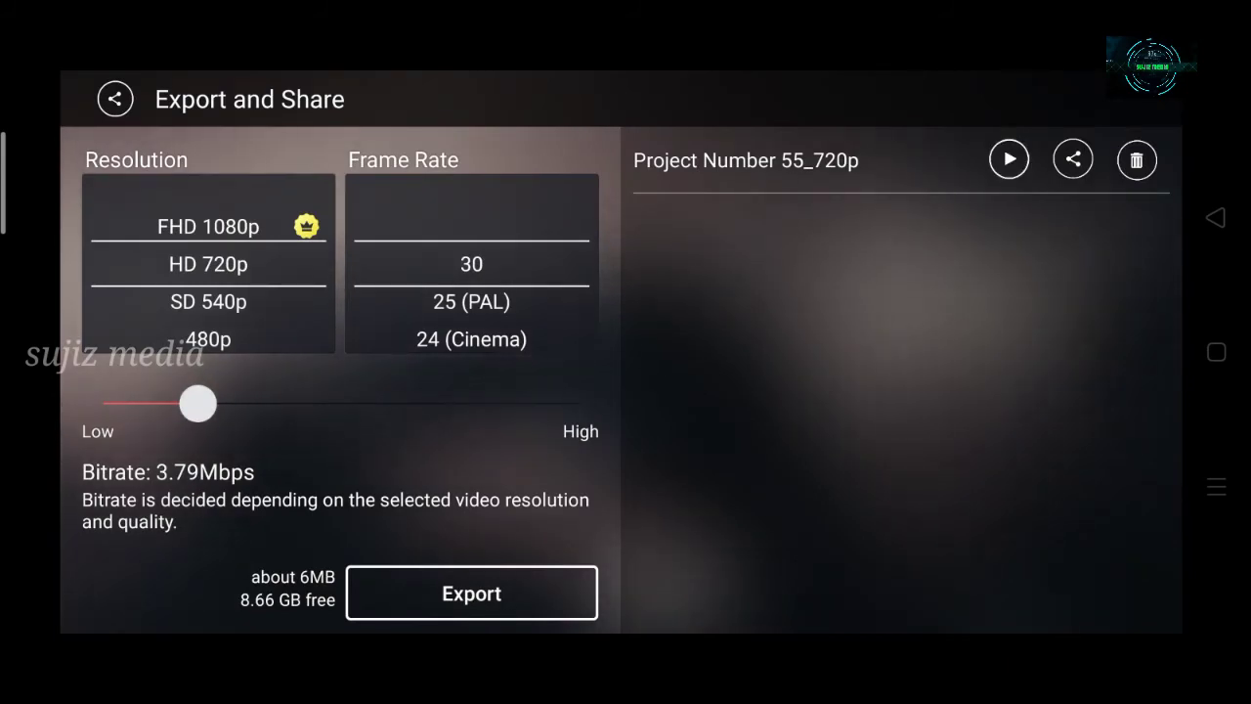